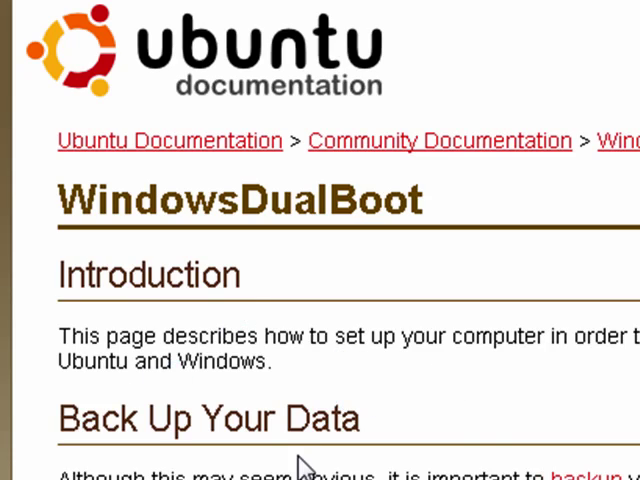
mouse_move(443, 394)
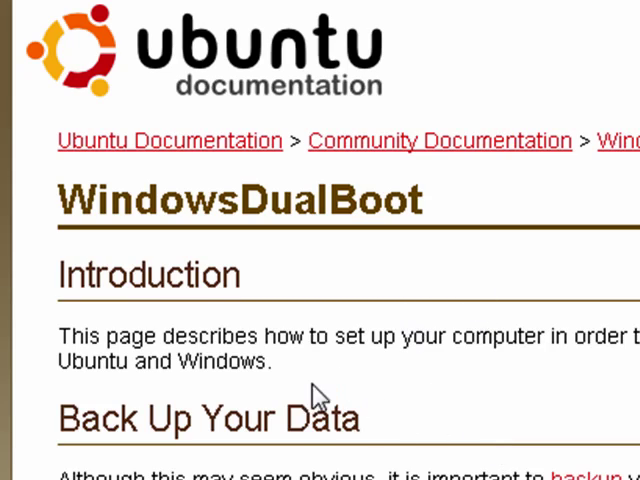
mouse_move(300, 428)
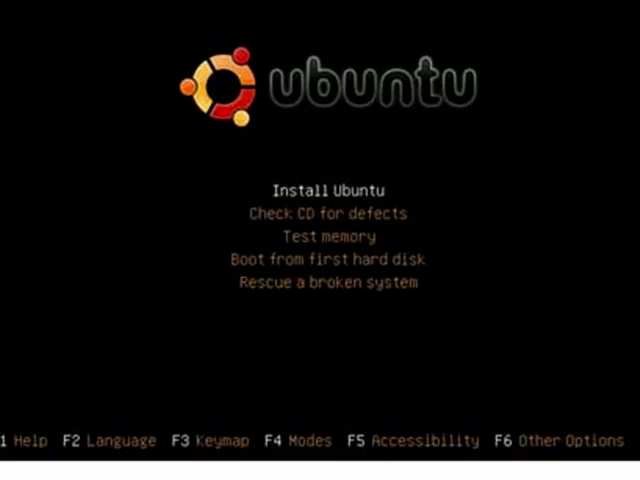
mouse_move(547, 51)
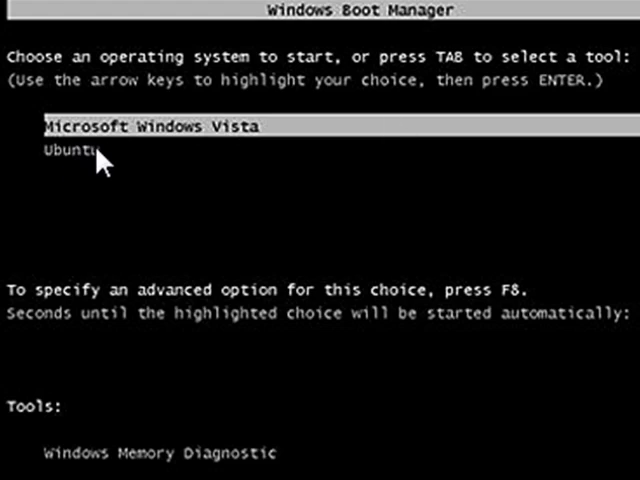
mouse_move(113, 141)
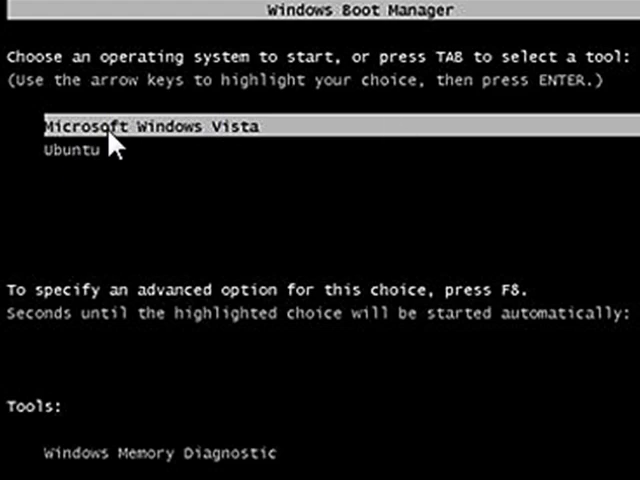
mouse_move(85, 160)
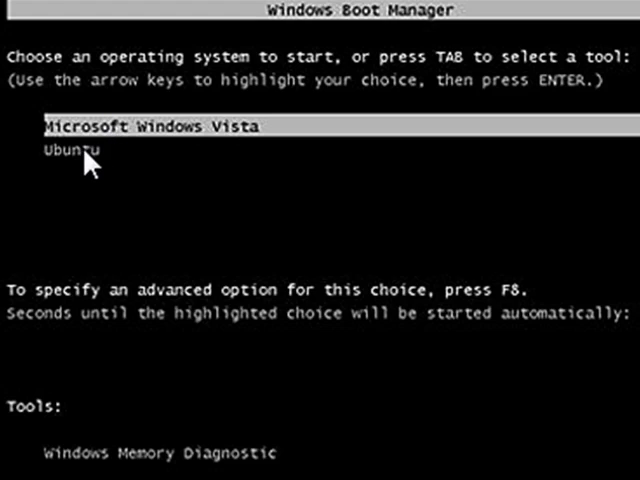
mouse_move(174, 211)
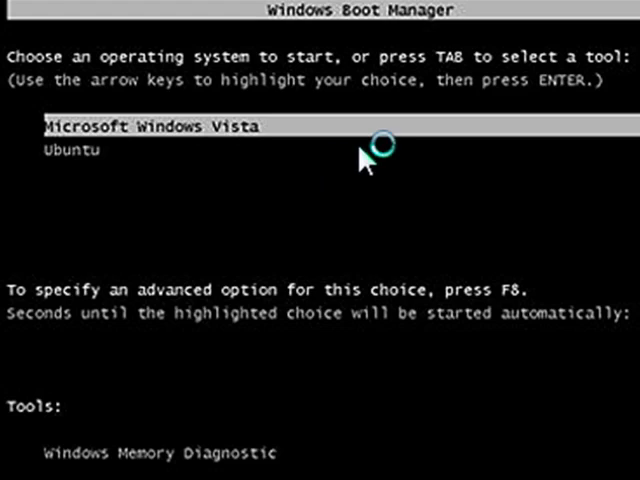
mouse_move(110, 160)
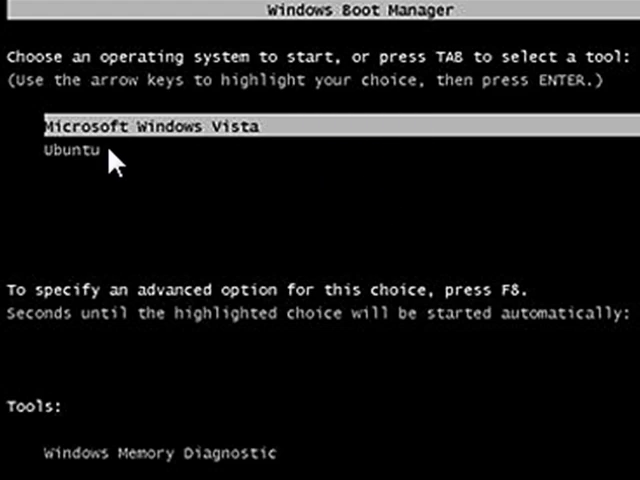
mouse_move(97, 135)
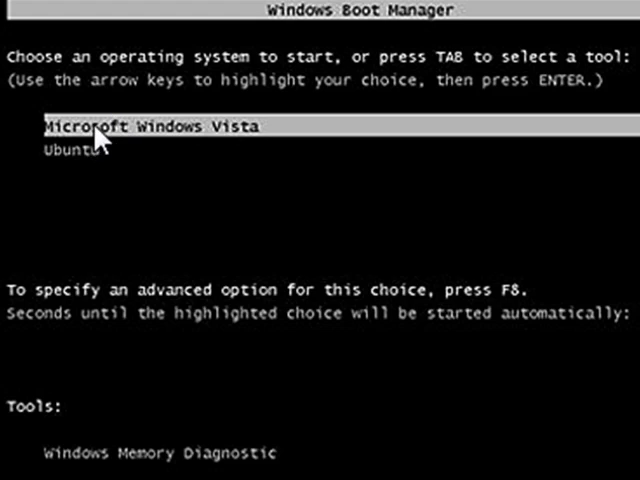
mouse_move(82, 164)
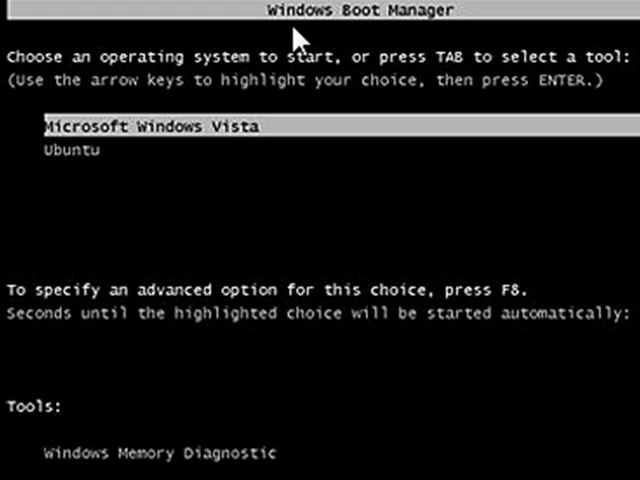
mouse_move(299, 40)
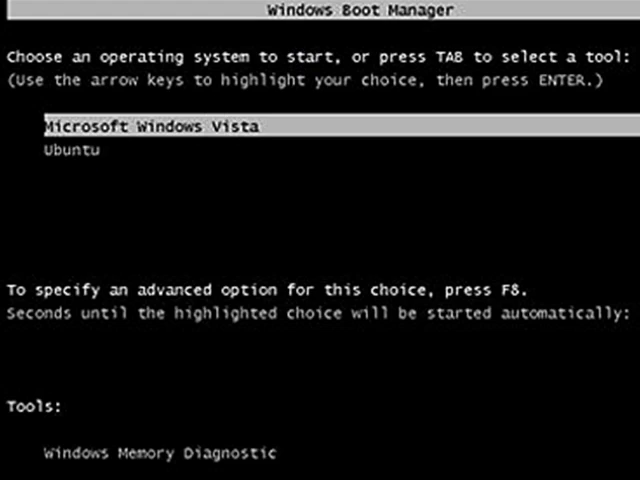